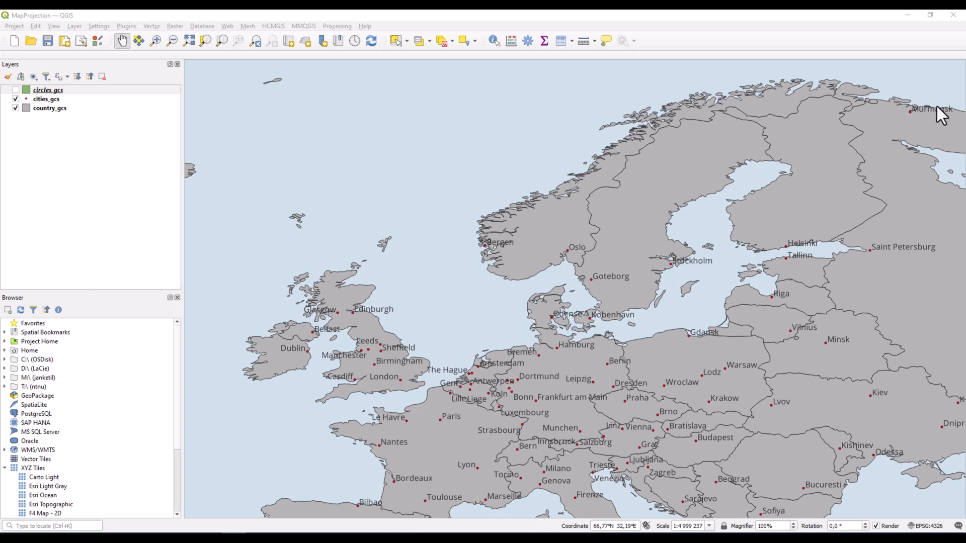
mouse_move(717, 236)
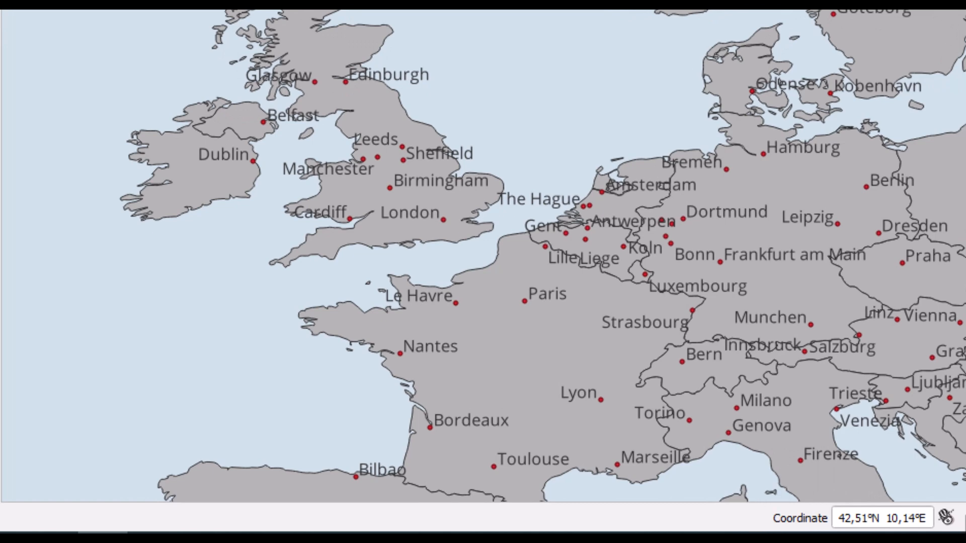
mouse_move(755, 531)
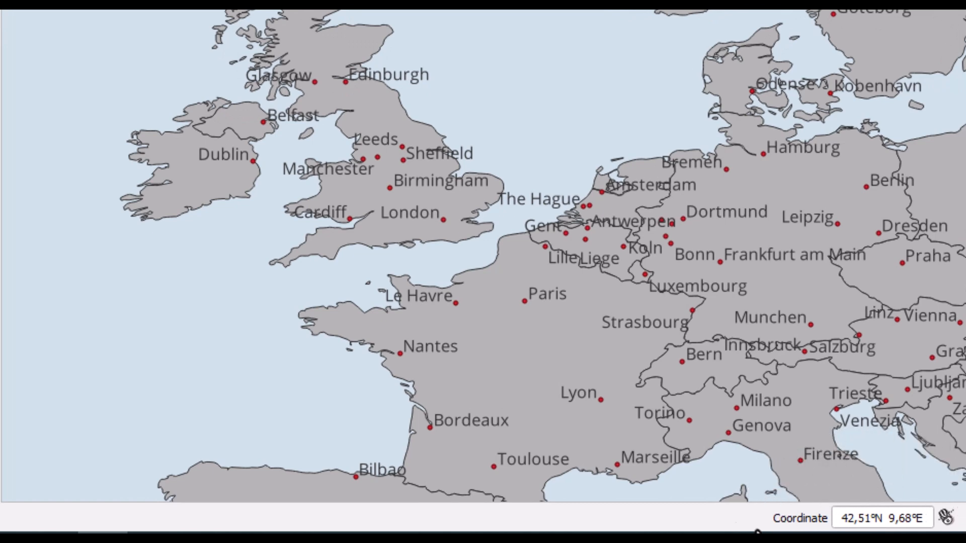
mouse_move(684, 364)
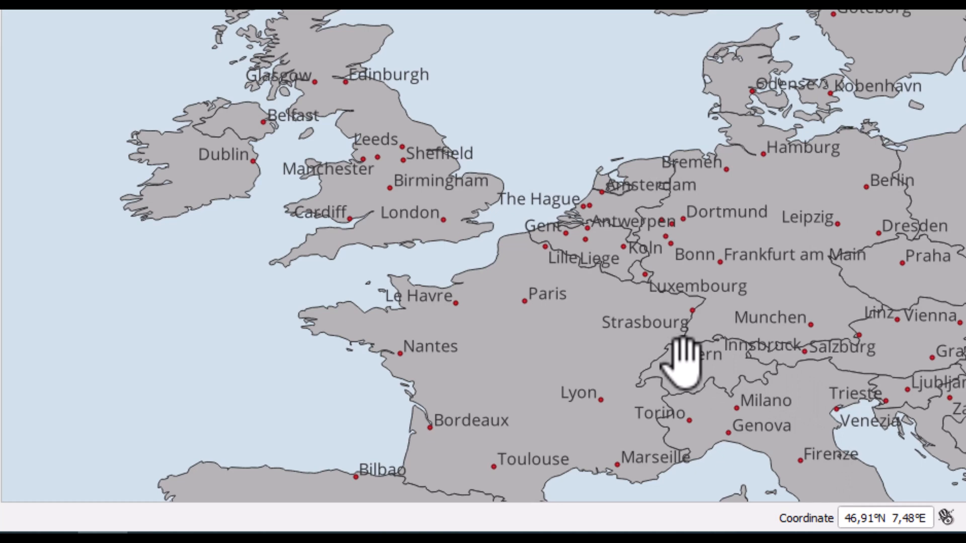
Show the Project menu's commands from the menu bar
scroll("down", 3)
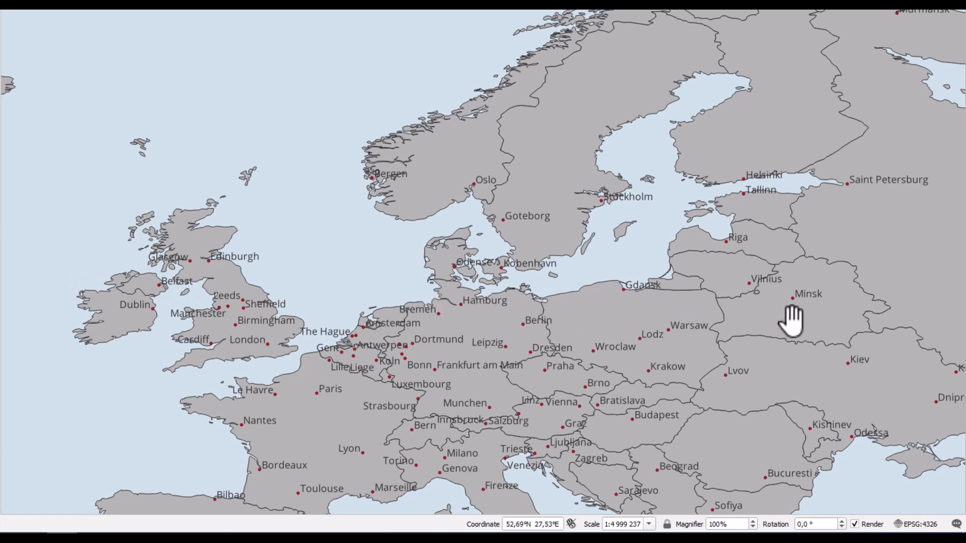
mouse_move(690, 326)
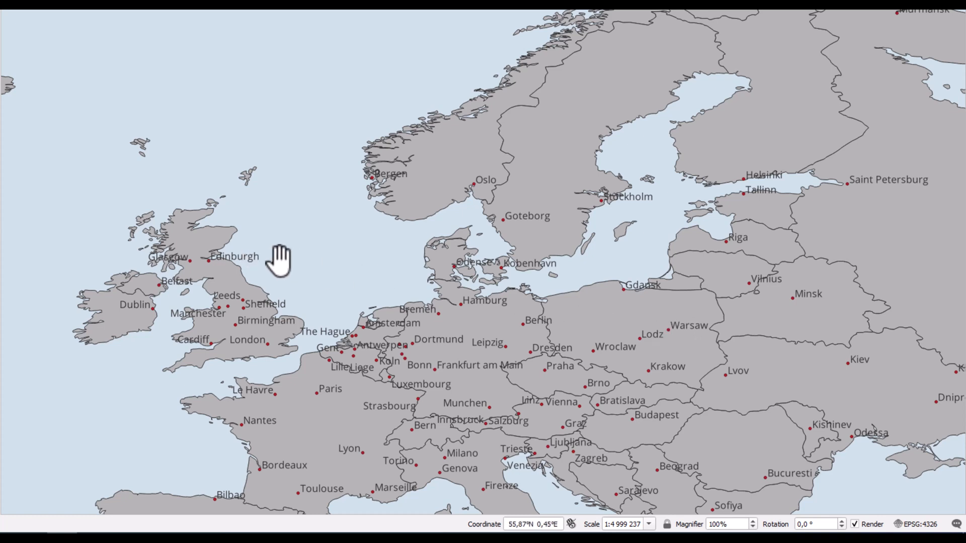
mouse_move(350, 251)
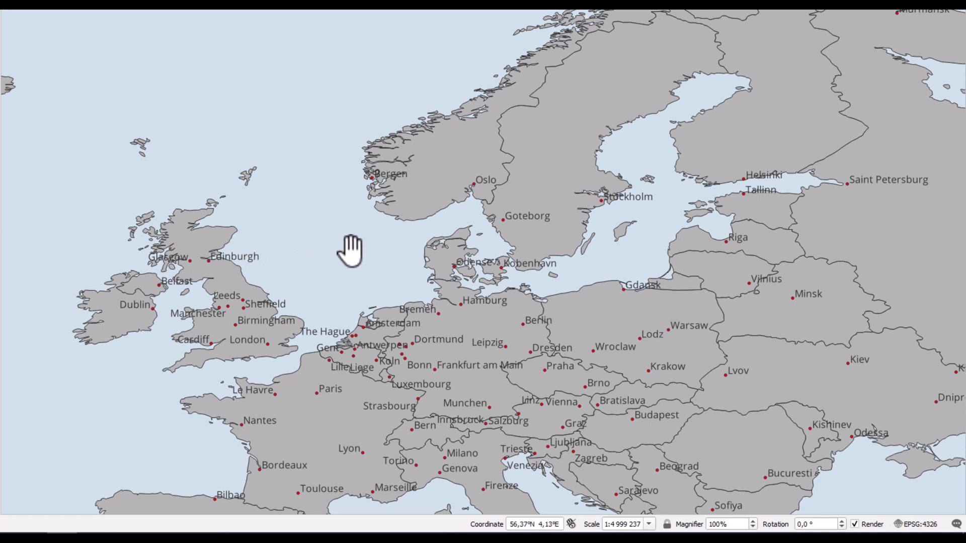
mouse_move(520, 505)
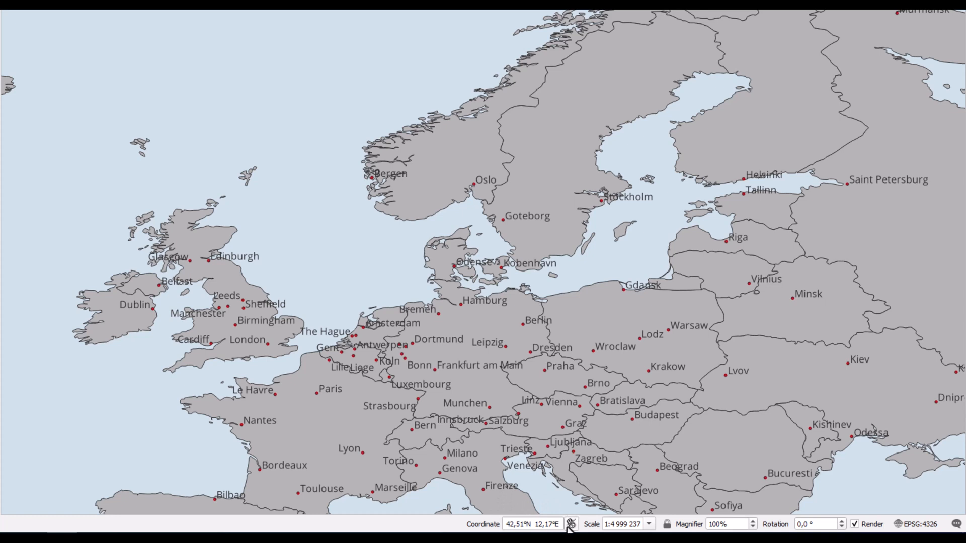
mouse_move(533, 500)
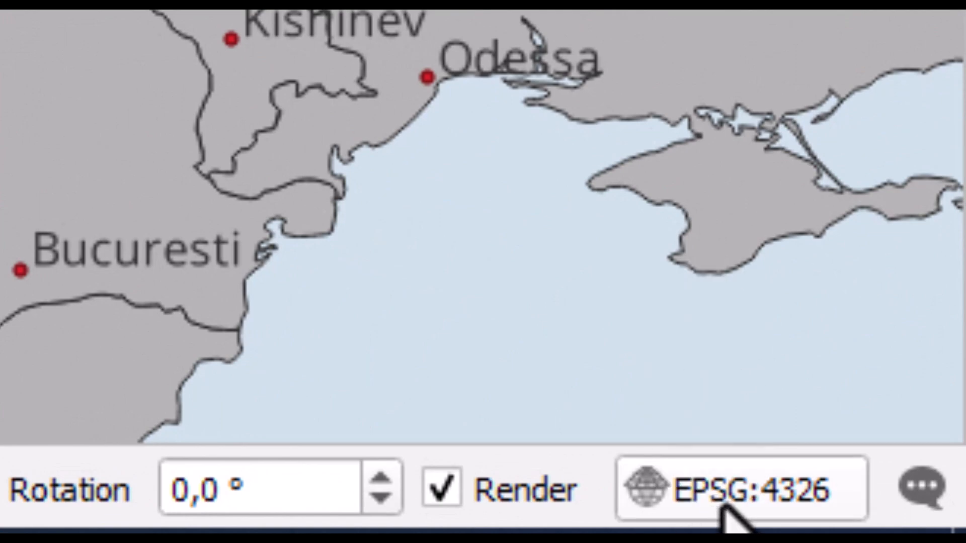
left_click(13, 26)
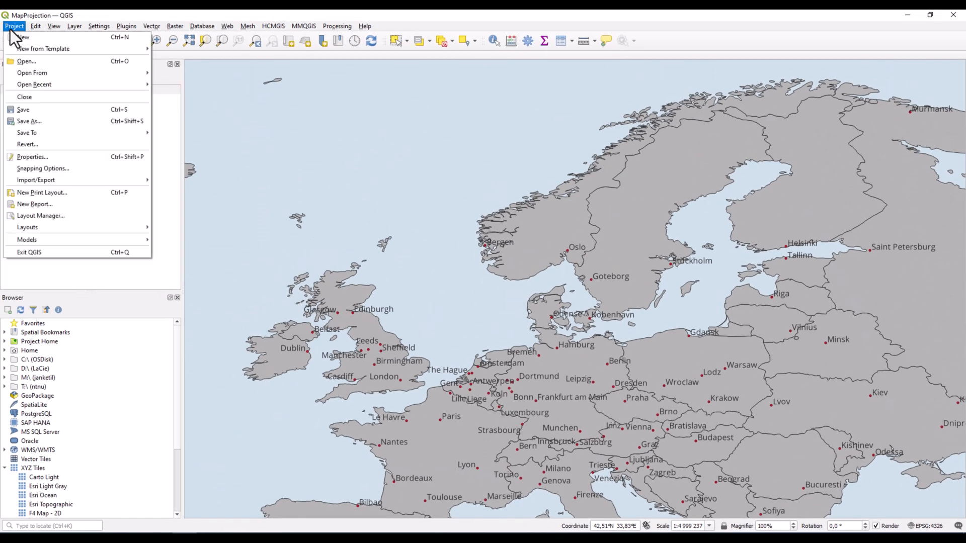
mouse_move(28, 121)
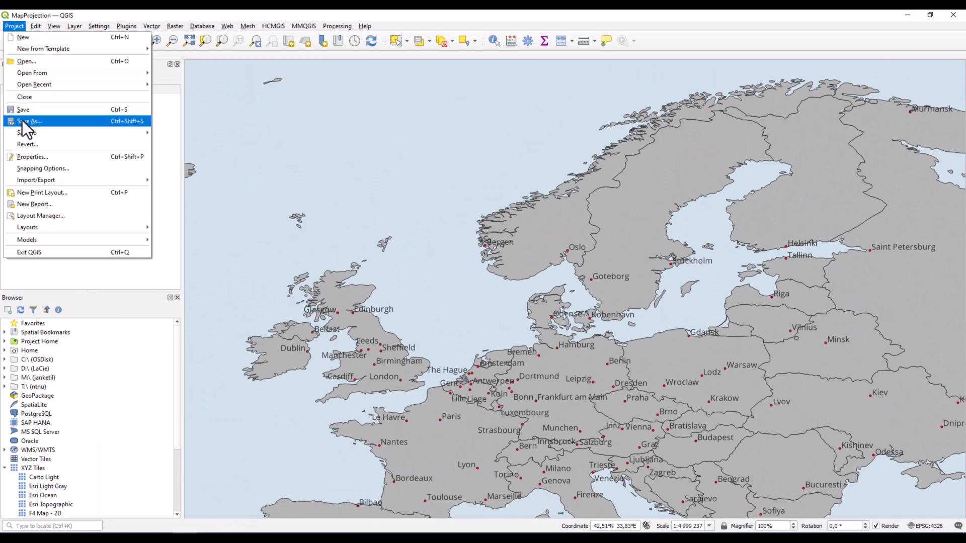
In Project Properties > General, customize the coordinate format to Degrees, Minutes, Seconds and confirm
left_click(32, 157)
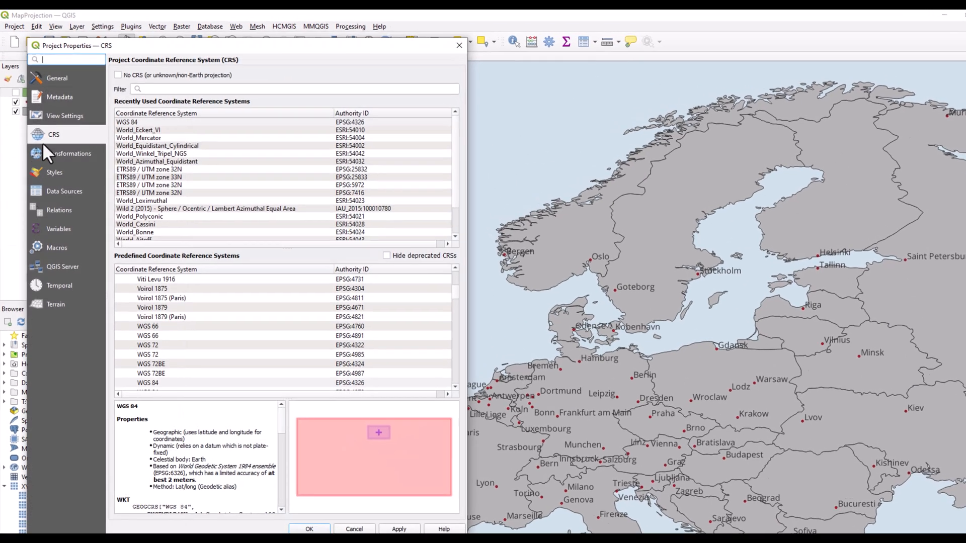
left_click(56, 77)
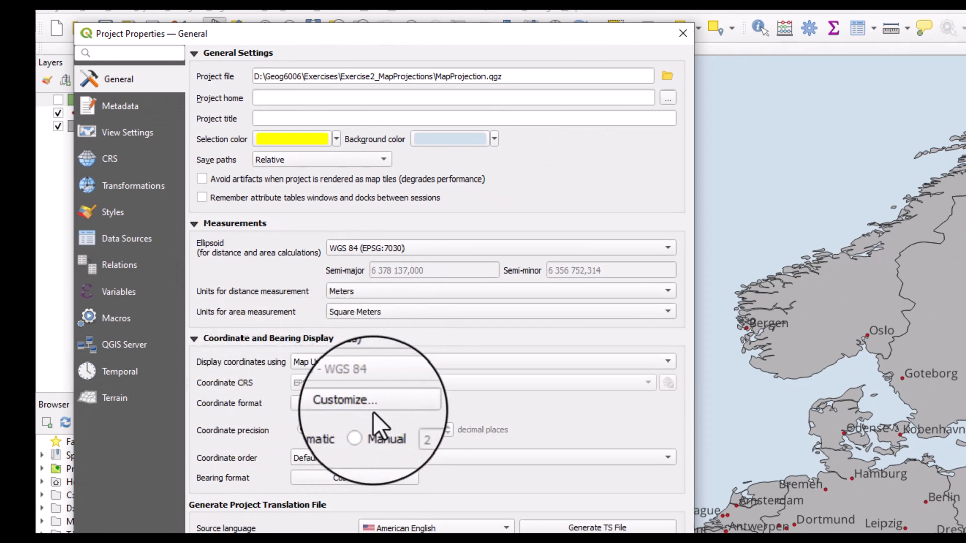
left_click(302, 430)
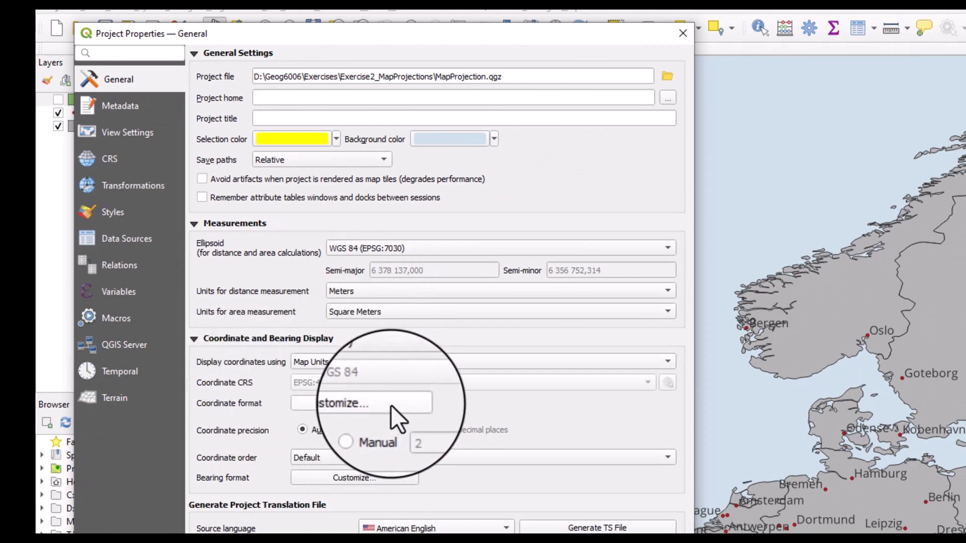
left_click(353, 403)
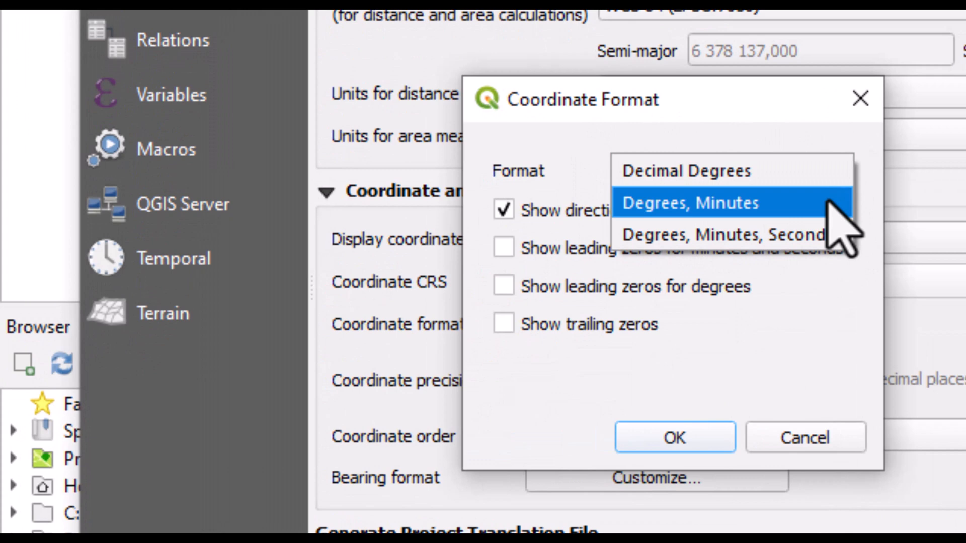
mouse_move(740, 235)
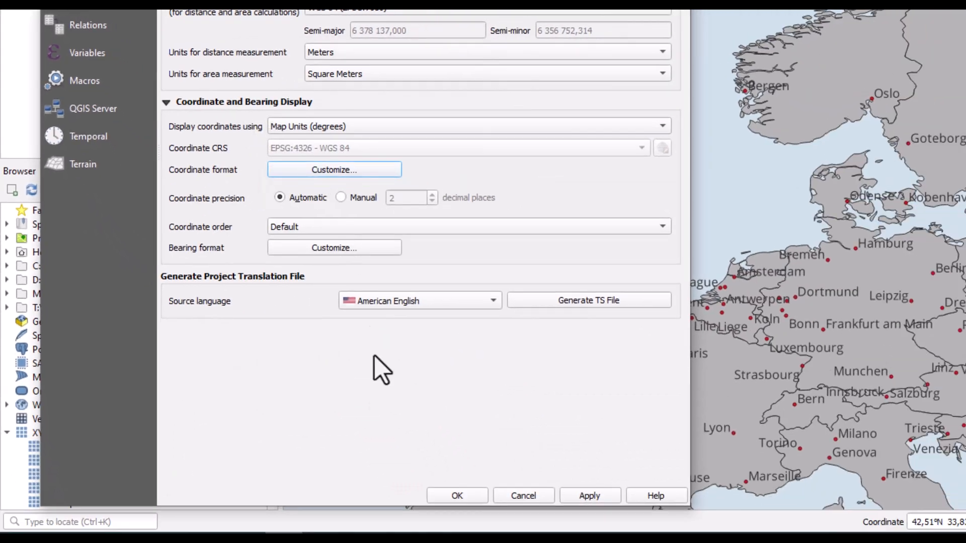
left_click(457, 496)
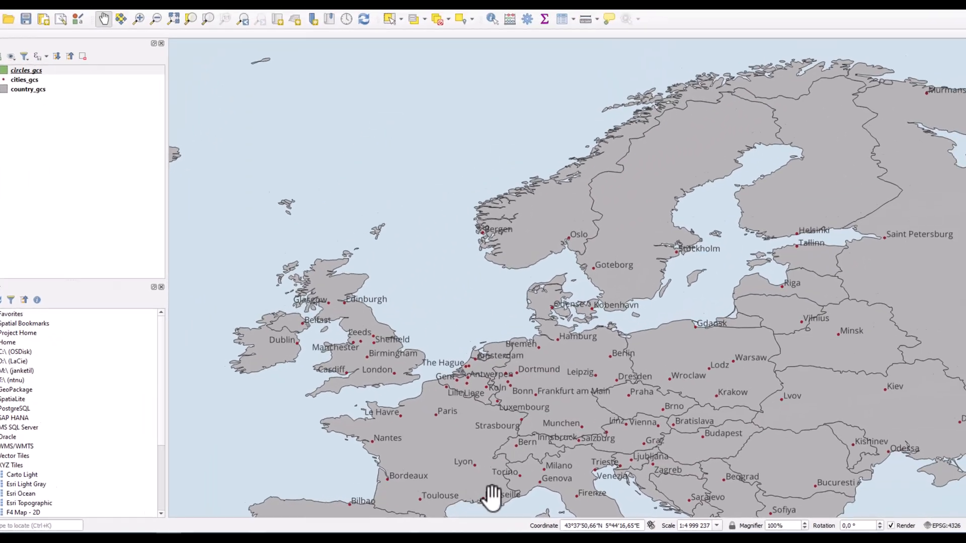
scroll("up", 3)
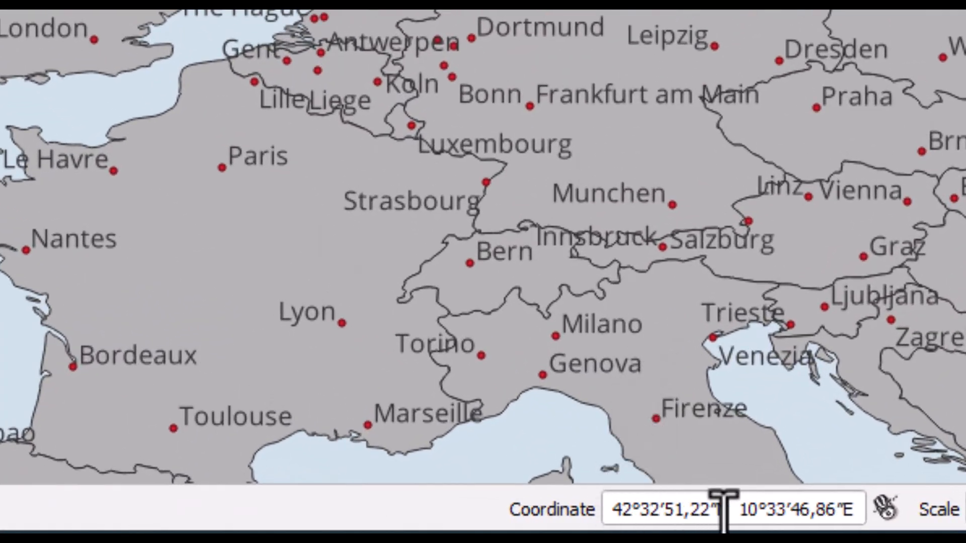
mouse_move(801, 509)
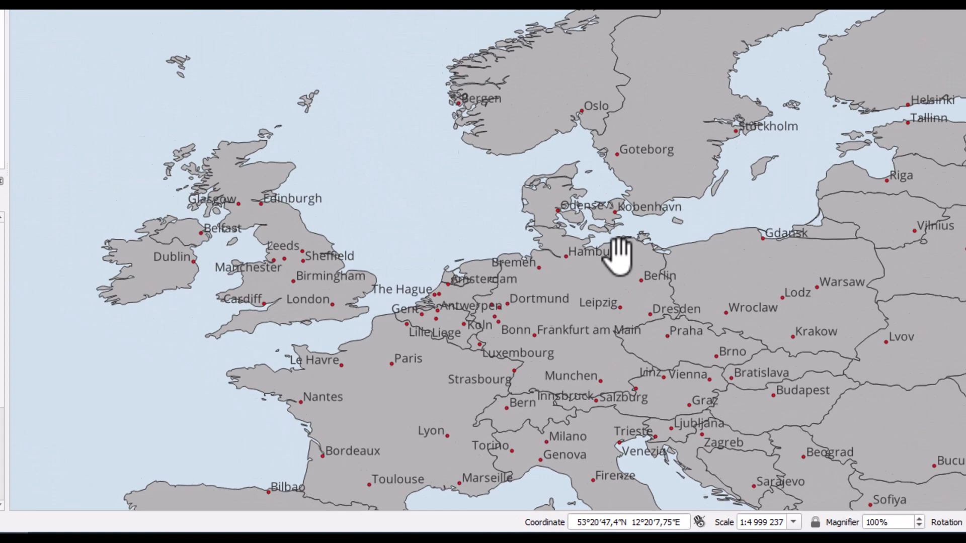
Zoom the map in on Göteborg to read its degrees-minutes-seconds coordinates
scroll("up", 3)
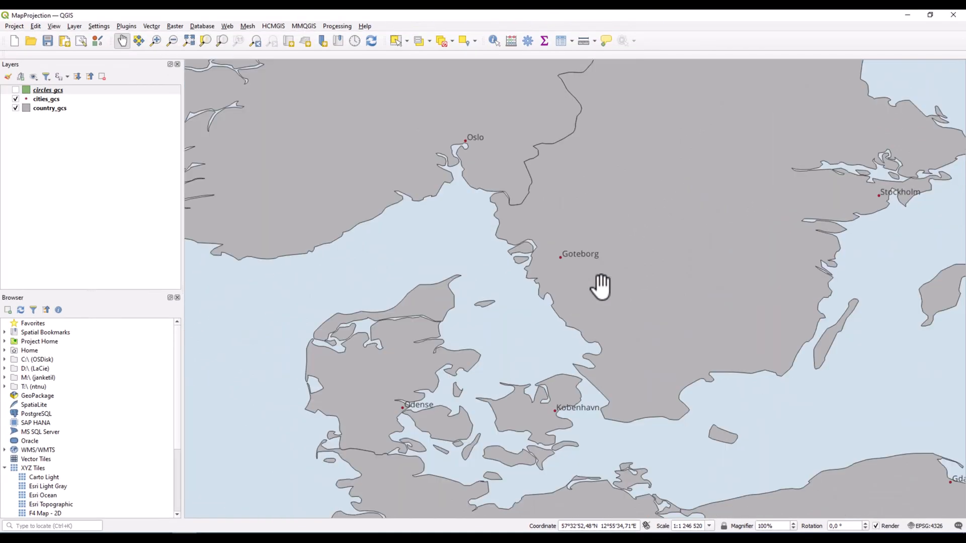
mouse_move(564, 262)
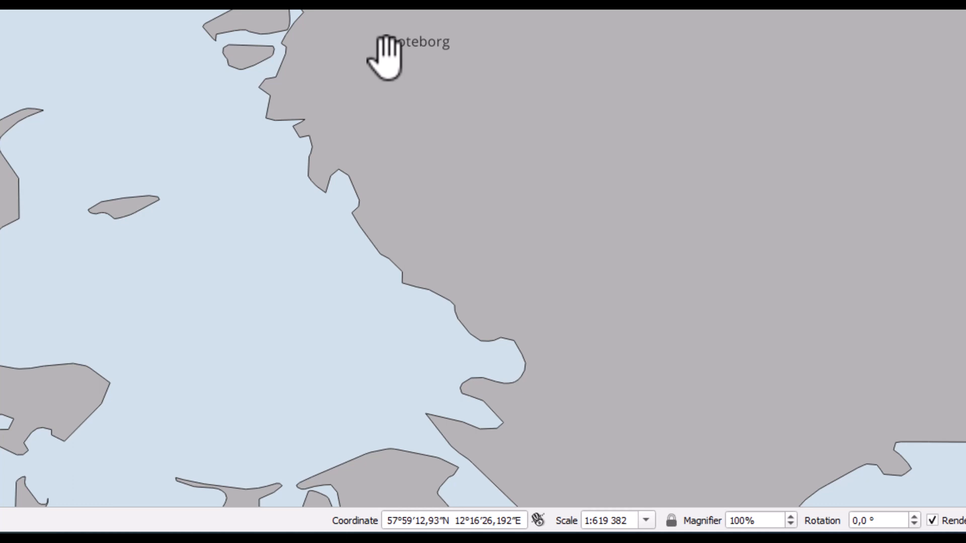
mouse_move(385, 58)
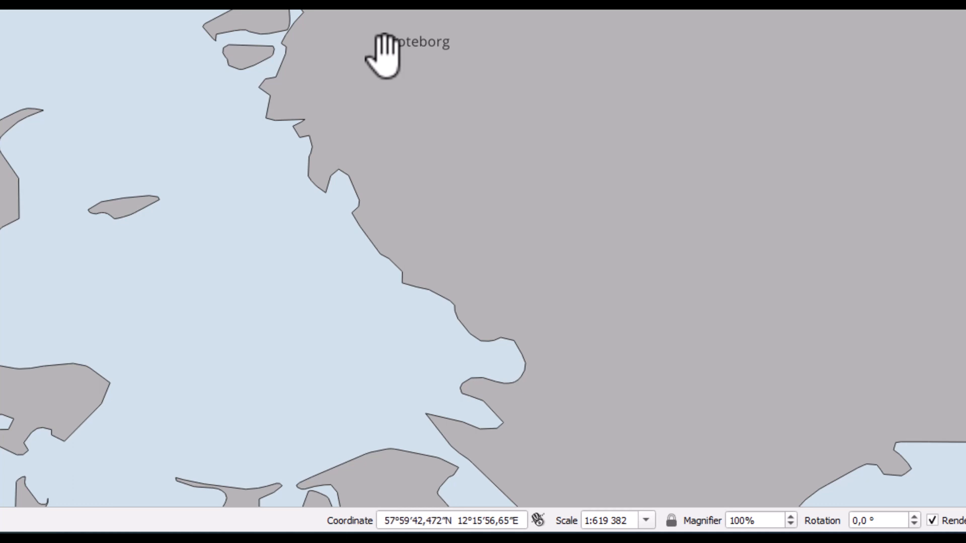